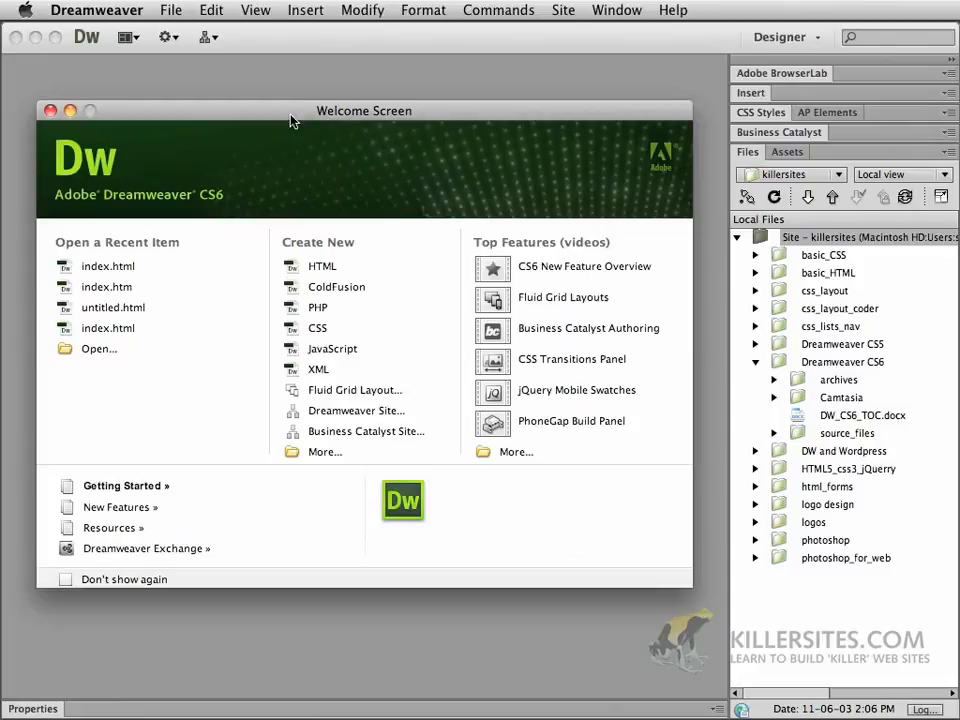
mouse_move(275, 120)
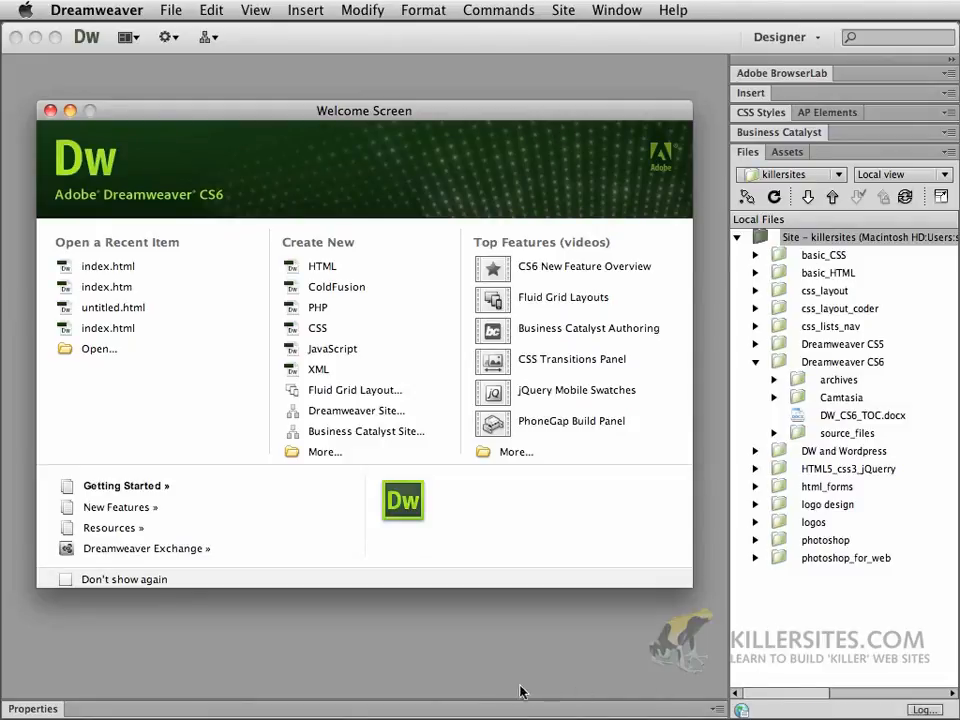
mouse_move(332, 92)
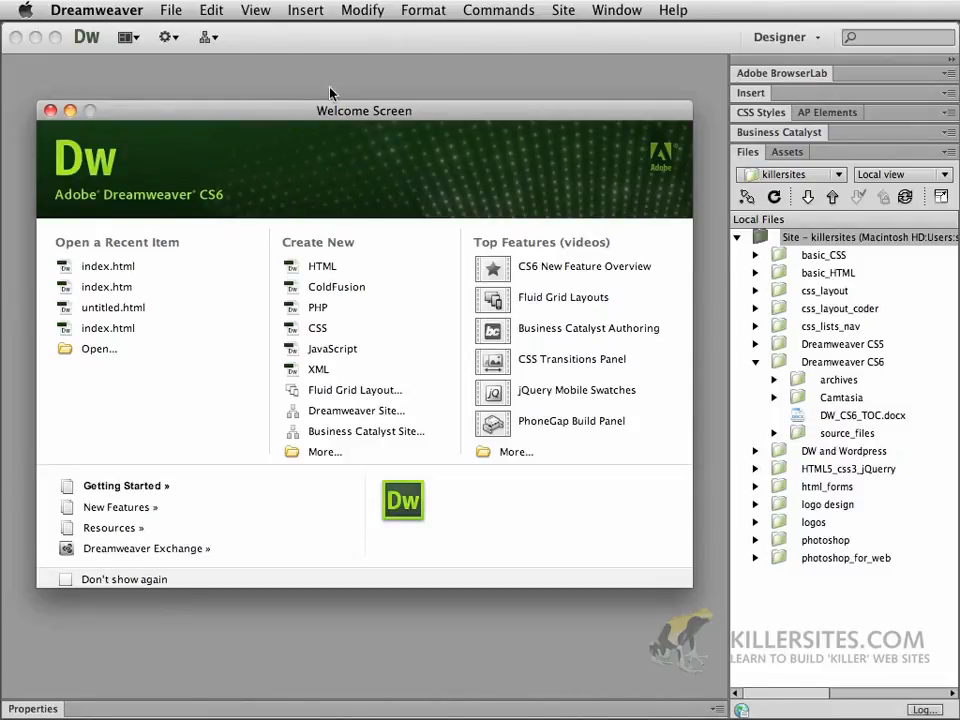
mouse_move(318, 123)
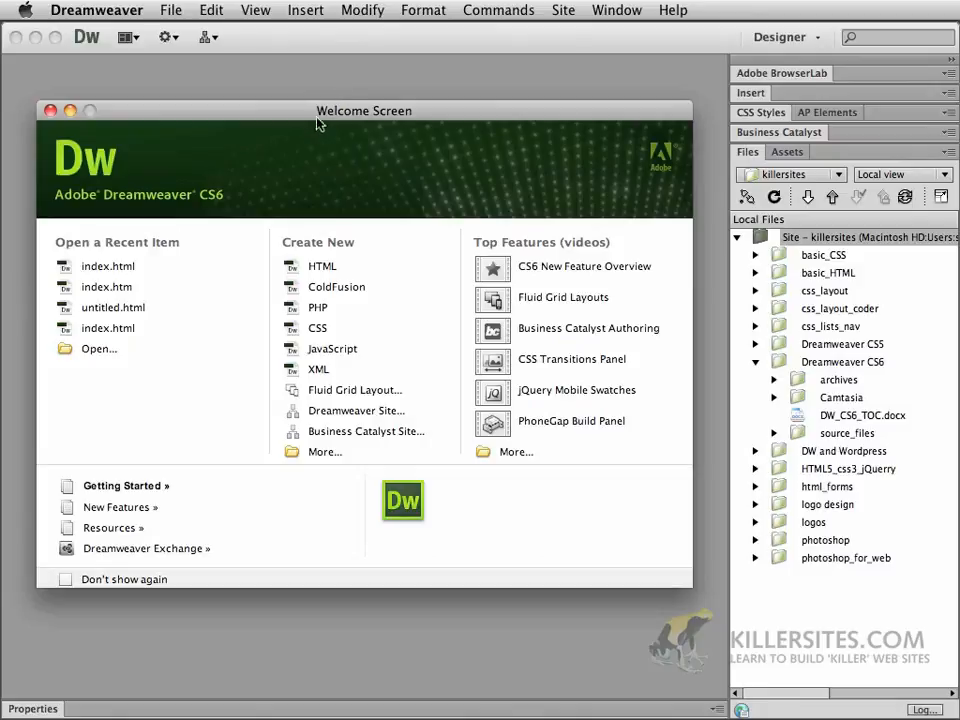
mouse_move(153, 307)
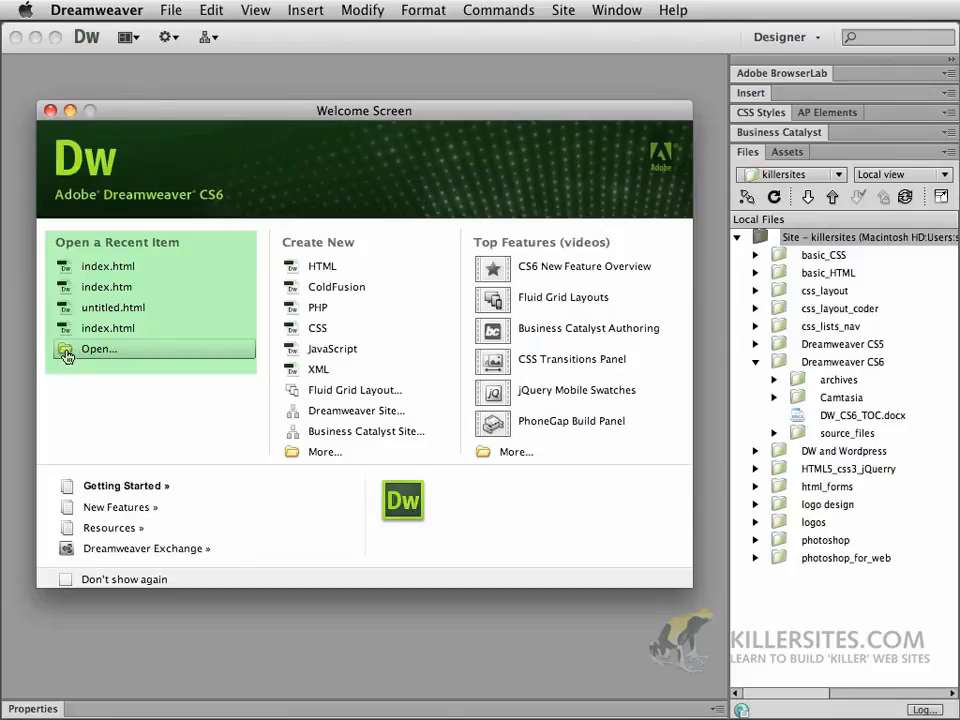
Browse for an existing file to open, then dismiss the file browser without opening anything
click(99, 348)
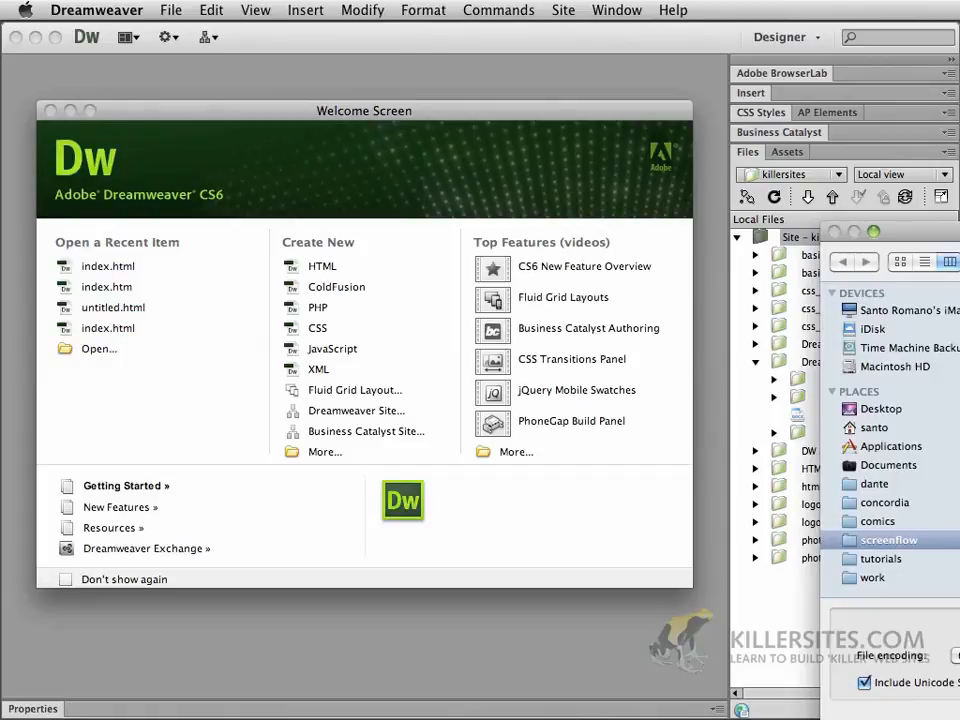
click(98, 348)
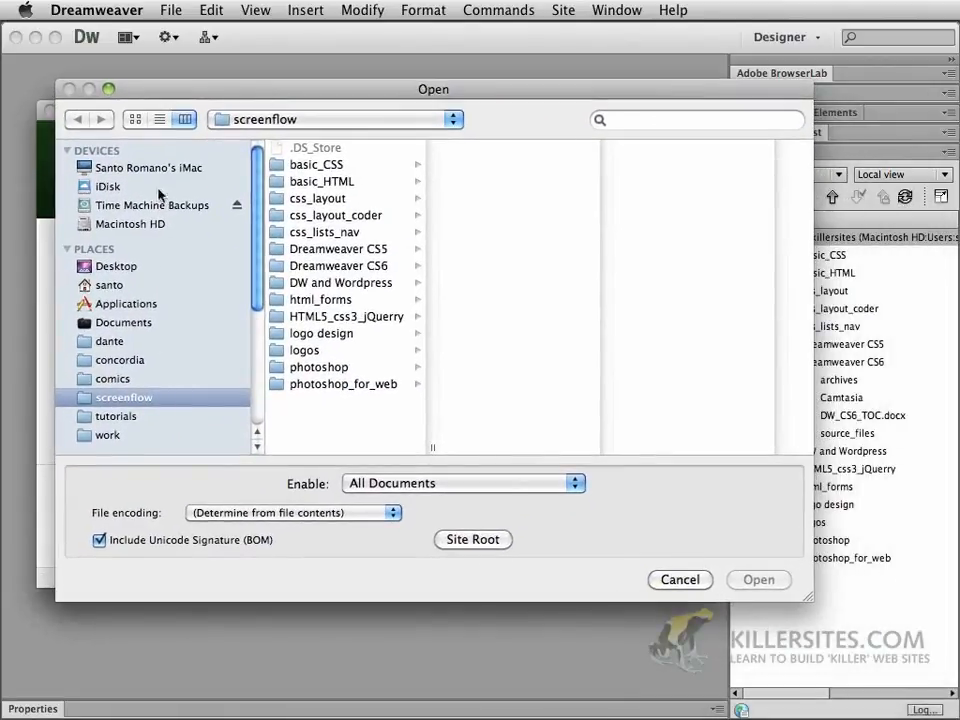
mouse_move(205, 68)
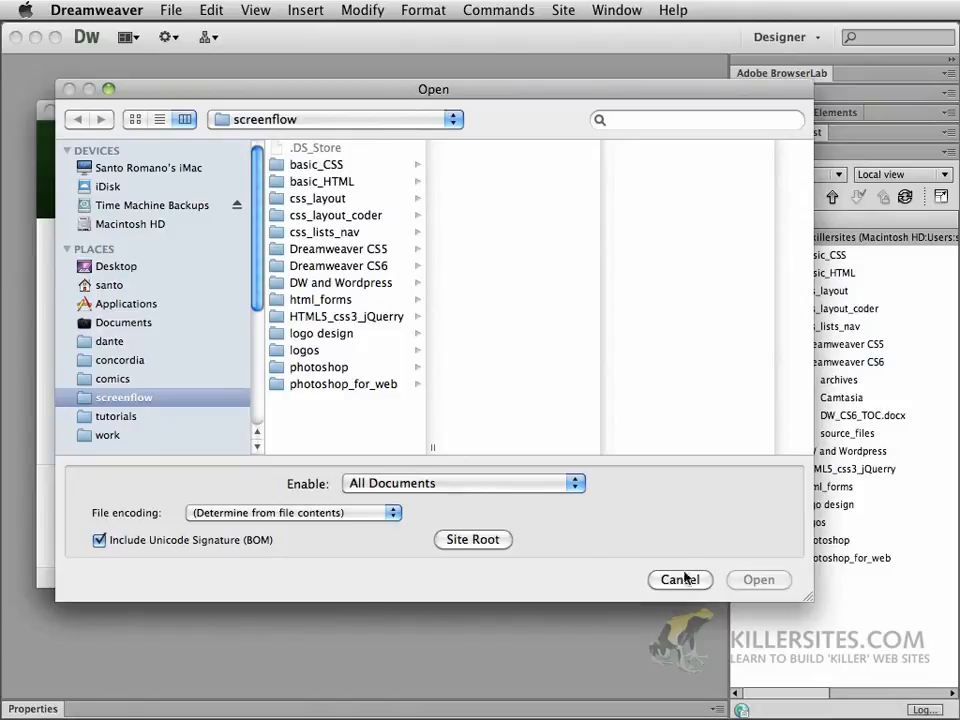
click(681, 580)
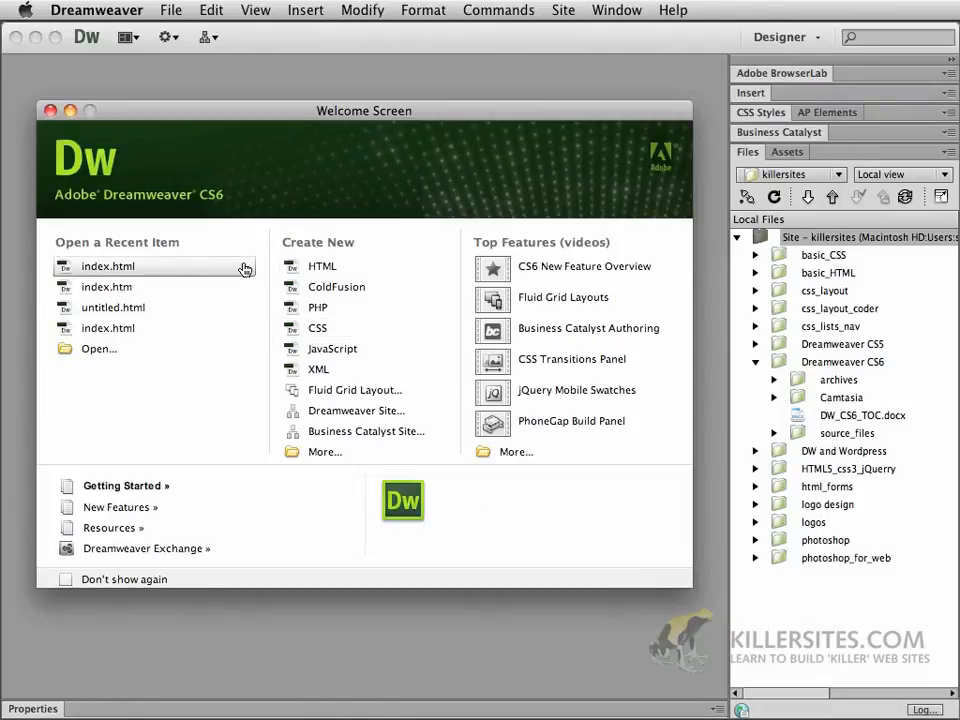
mouse_move(307, 255)
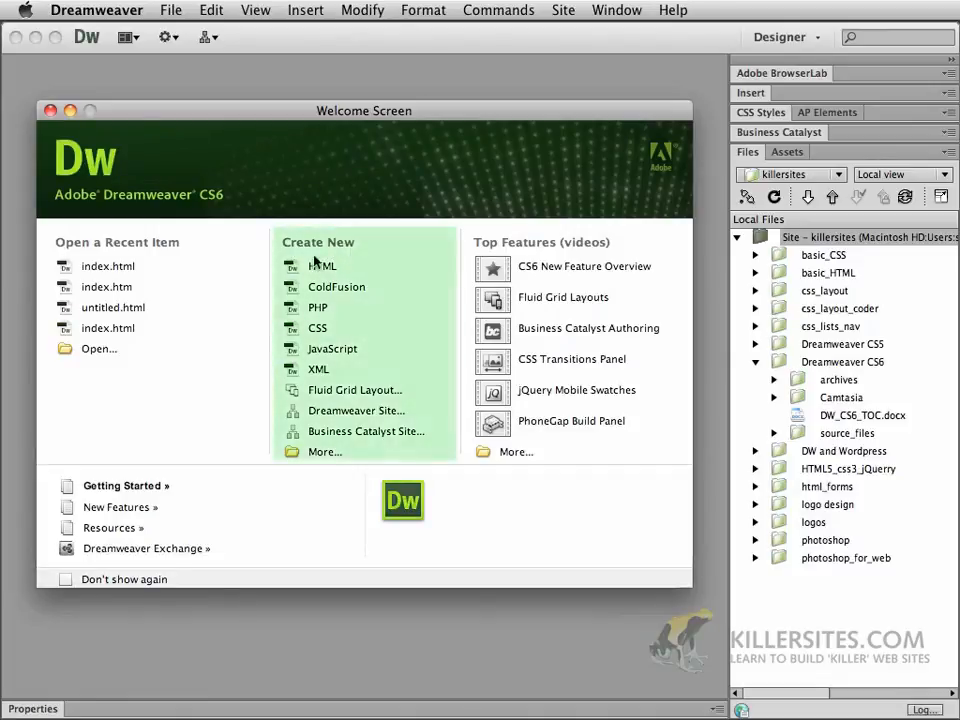
mouse_move(350, 252)
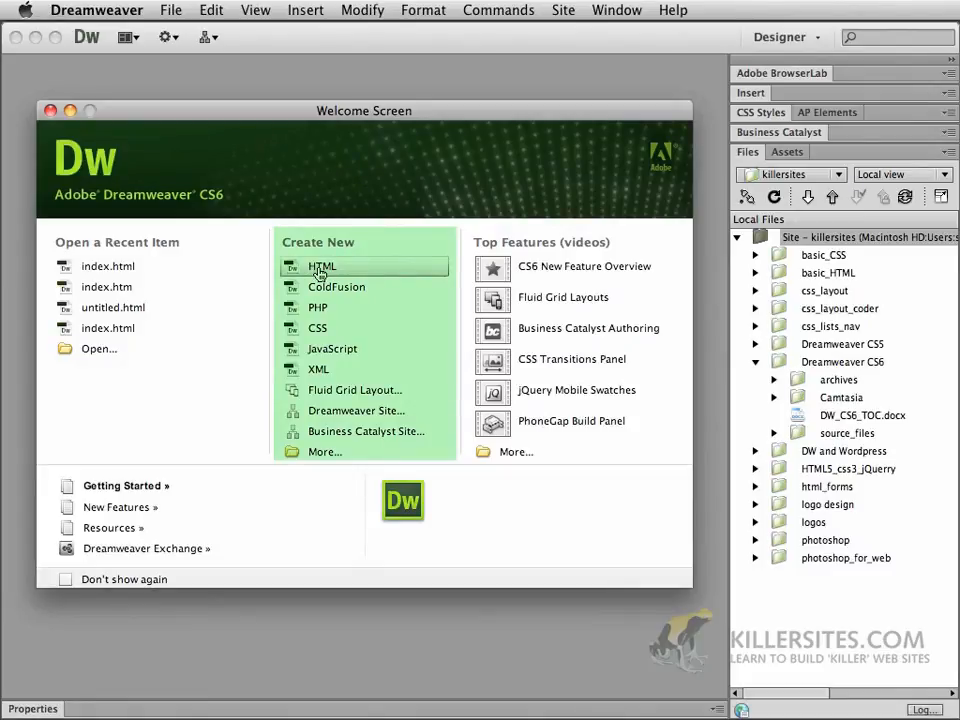
mouse_move(337, 287)
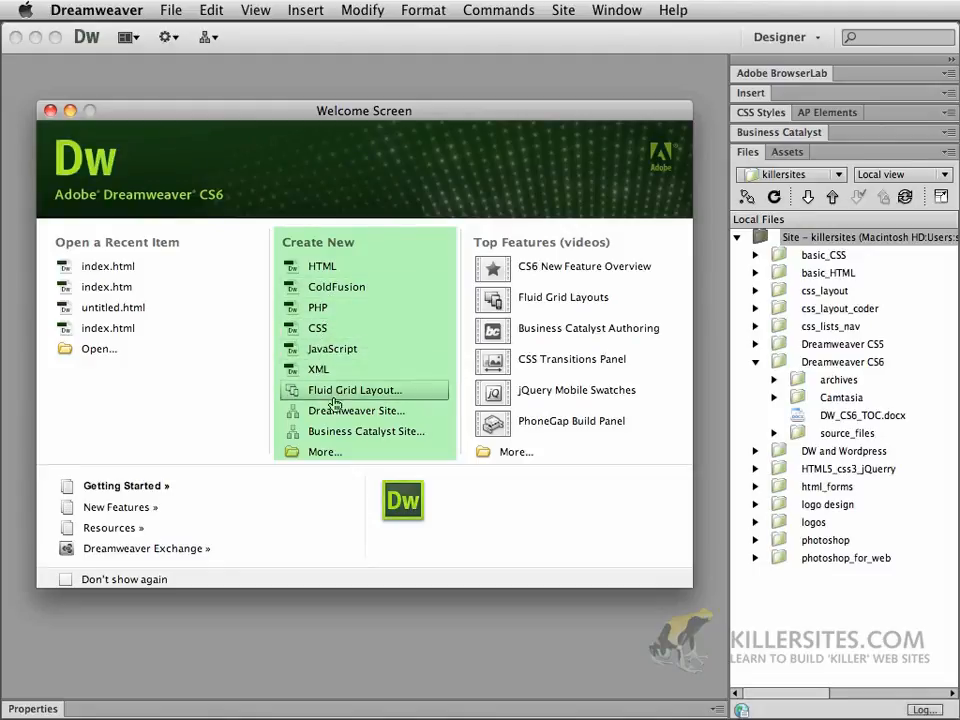
mouse_move(322, 266)
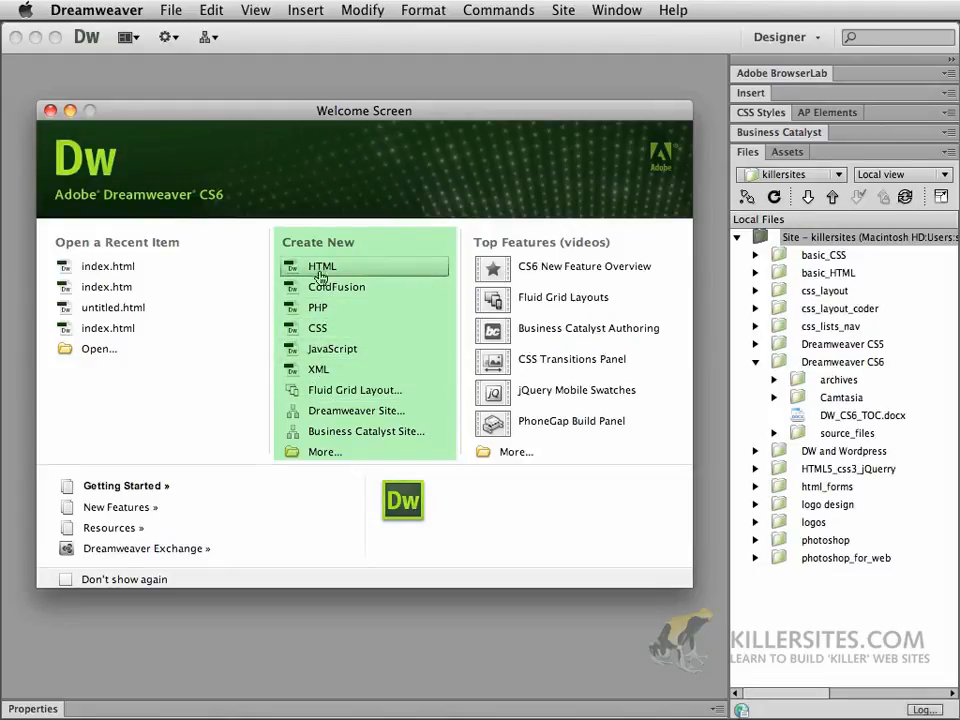
mouse_move(354, 390)
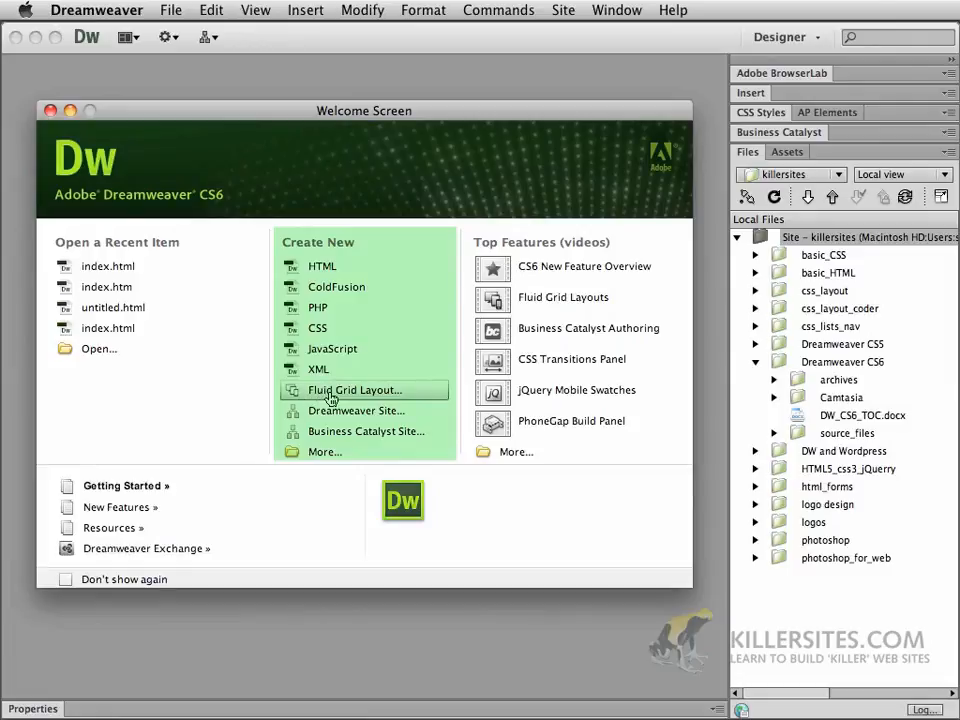
mouse_move(302, 400)
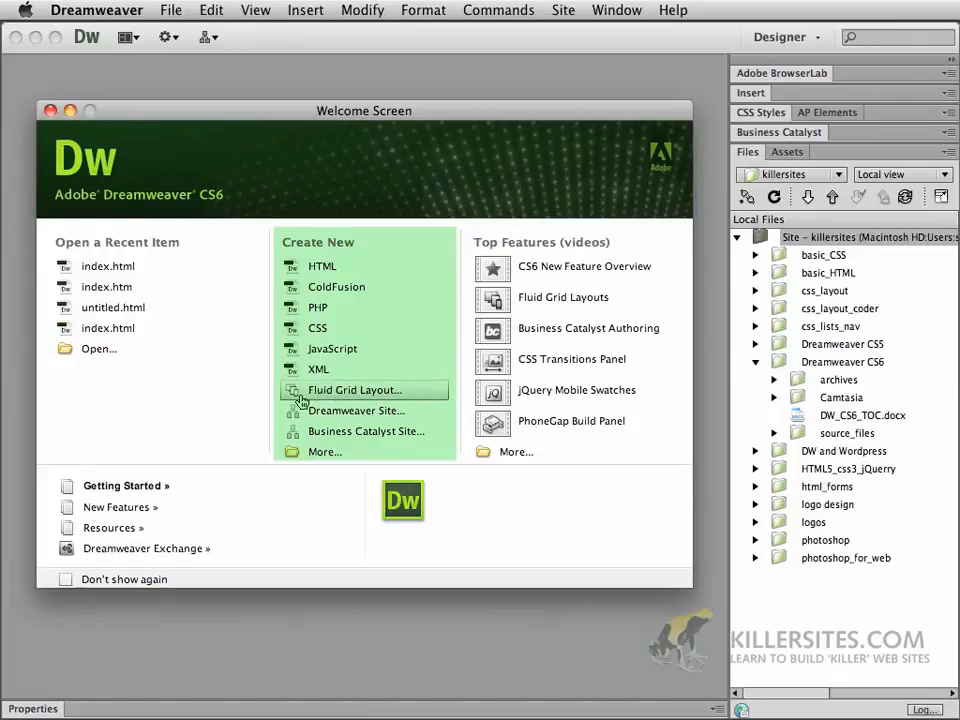
mouse_move(318, 400)
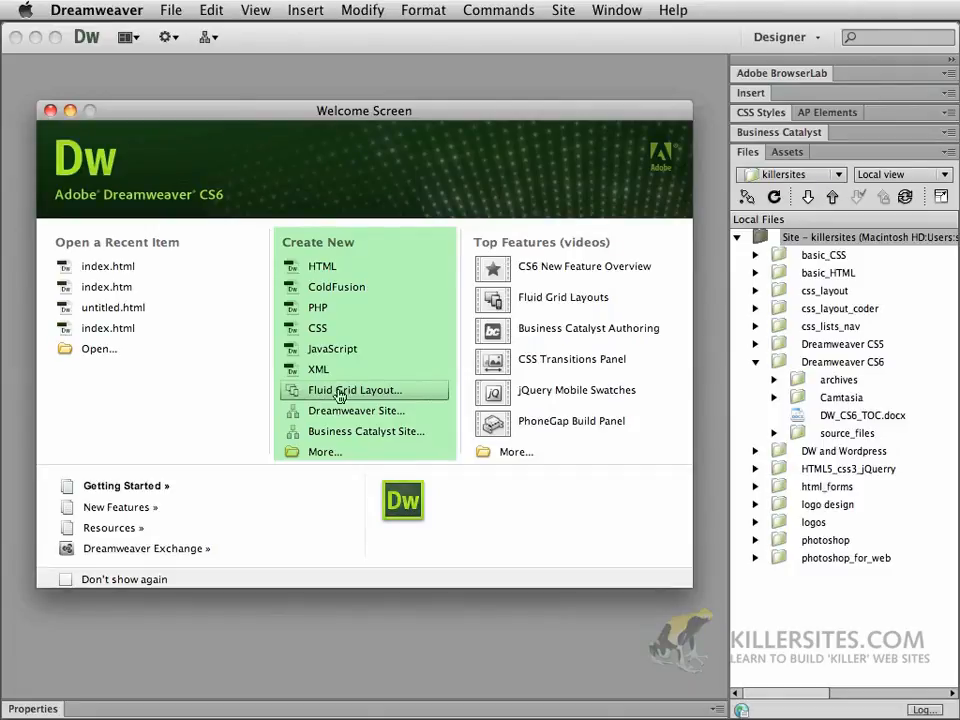
mouse_move(330, 411)
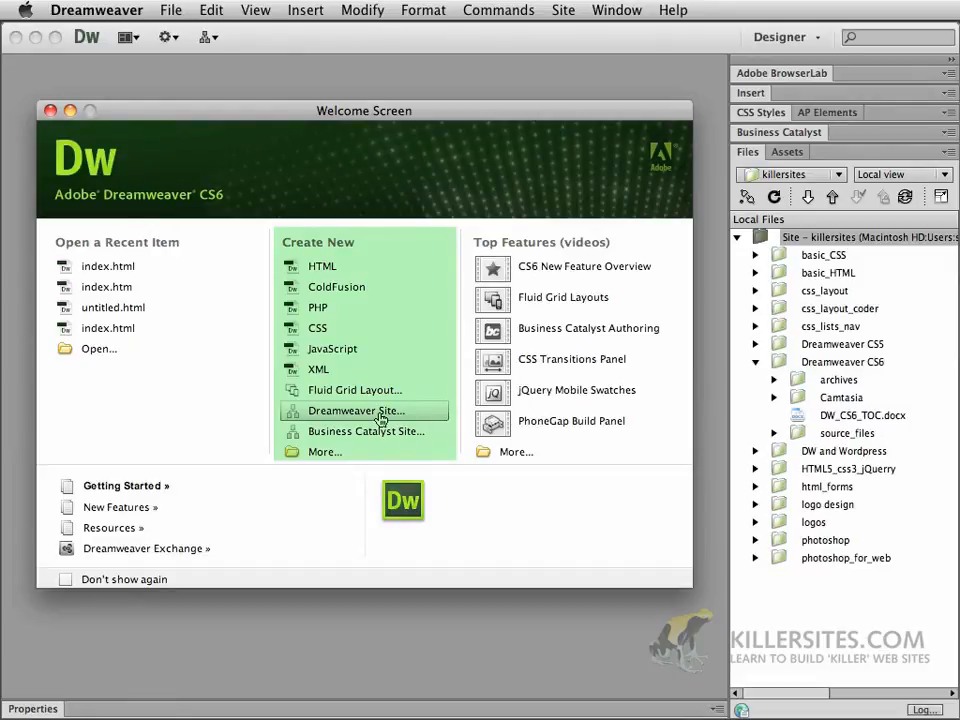
mouse_move(324, 451)
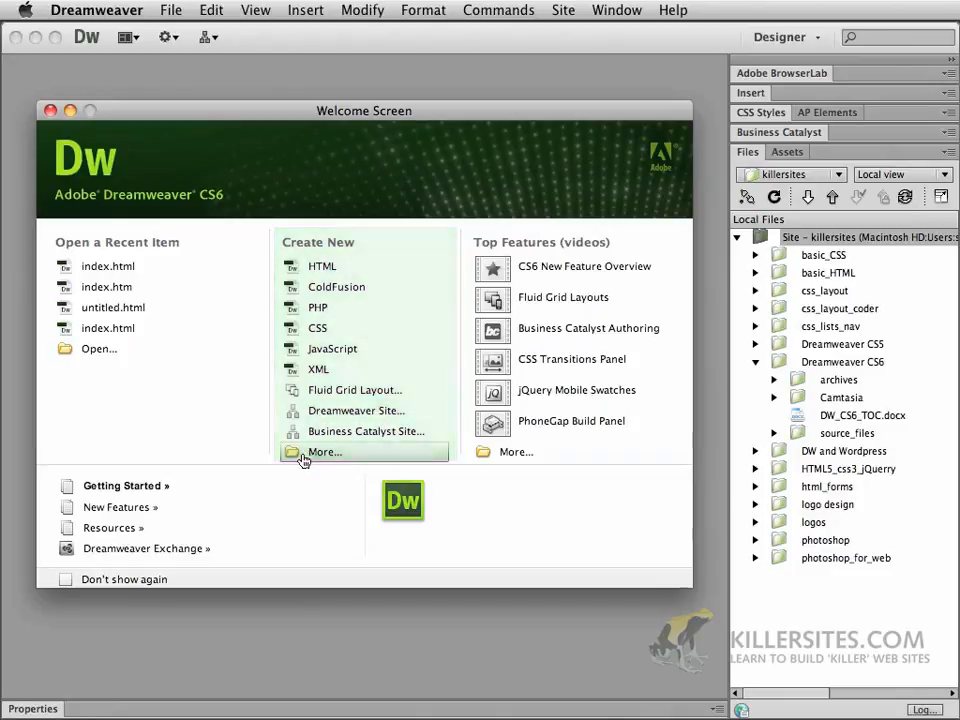
Look through the full set of new document types, then cancel the New Document dialog
click(324, 451)
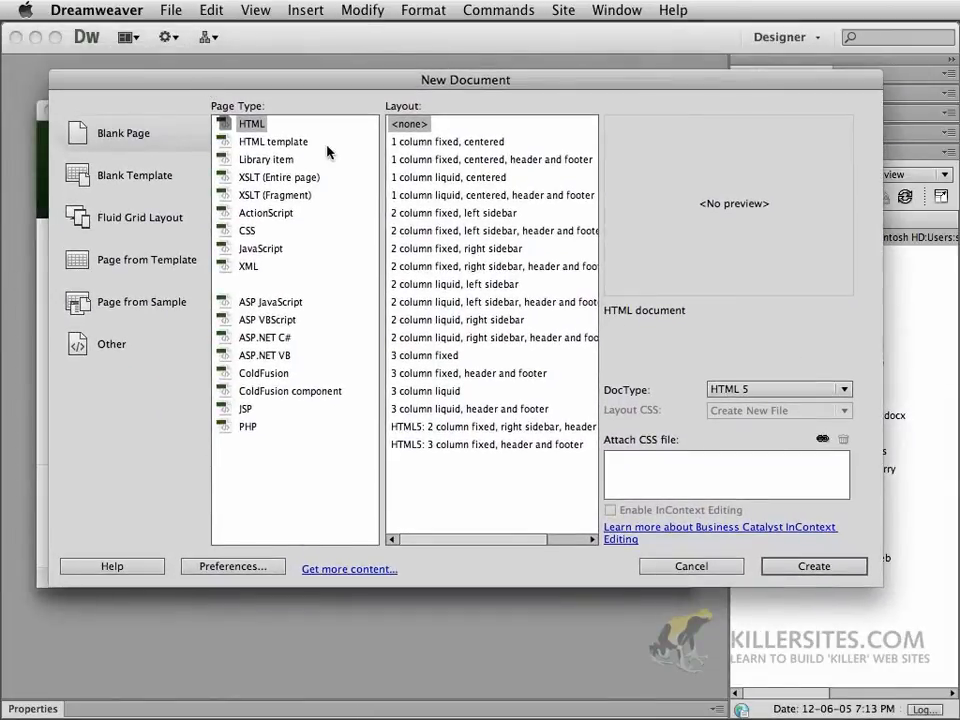
click(134, 175)
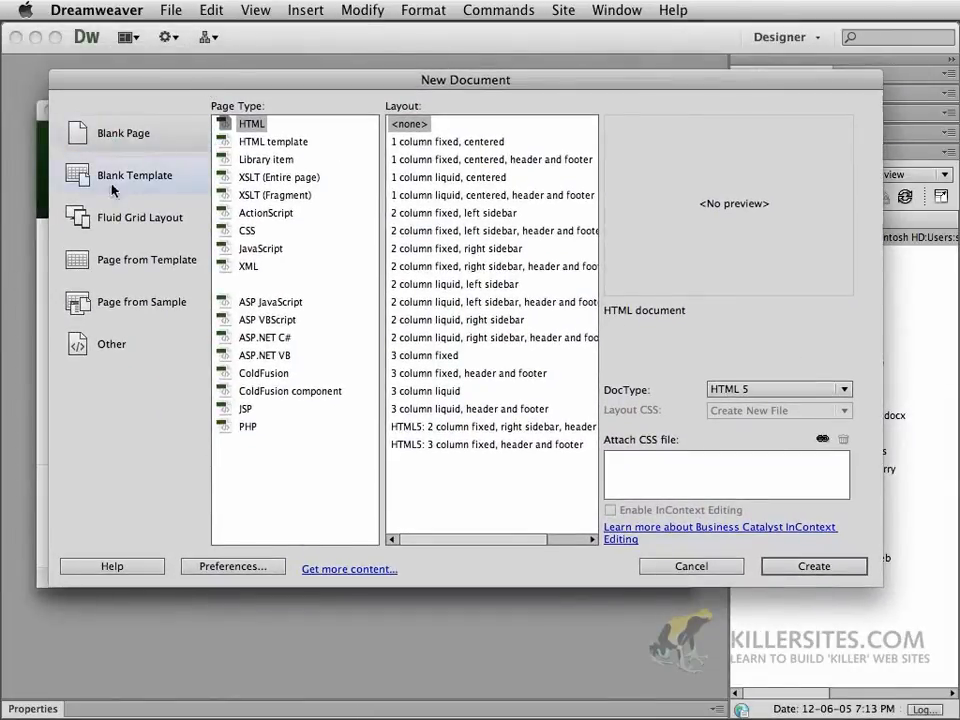
click(123, 133)
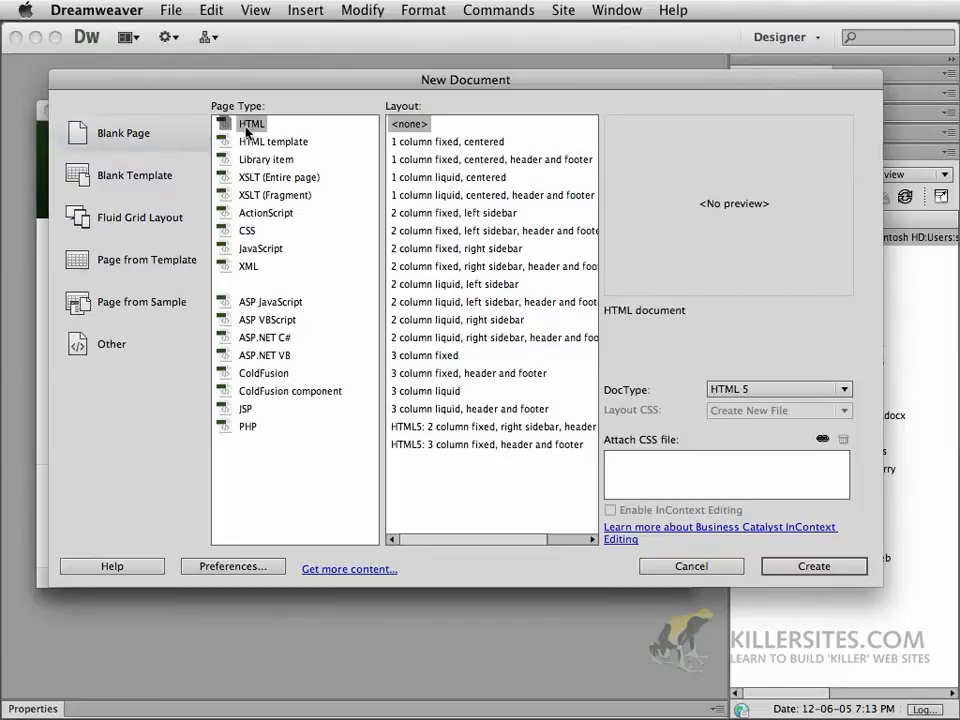
mouse_move(437, 230)
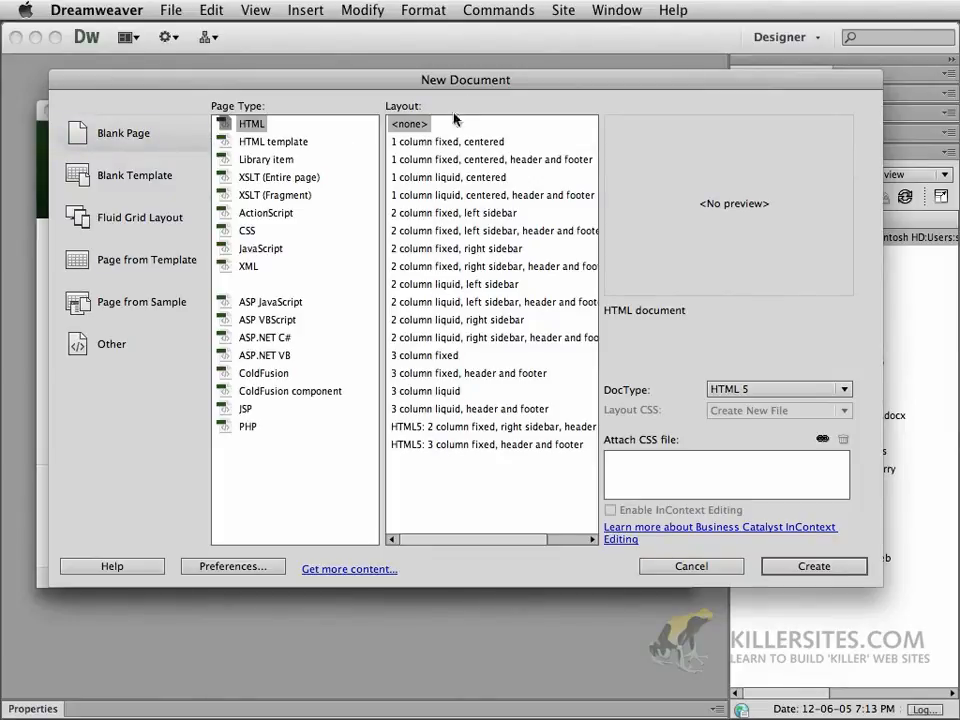
mouse_move(424, 445)
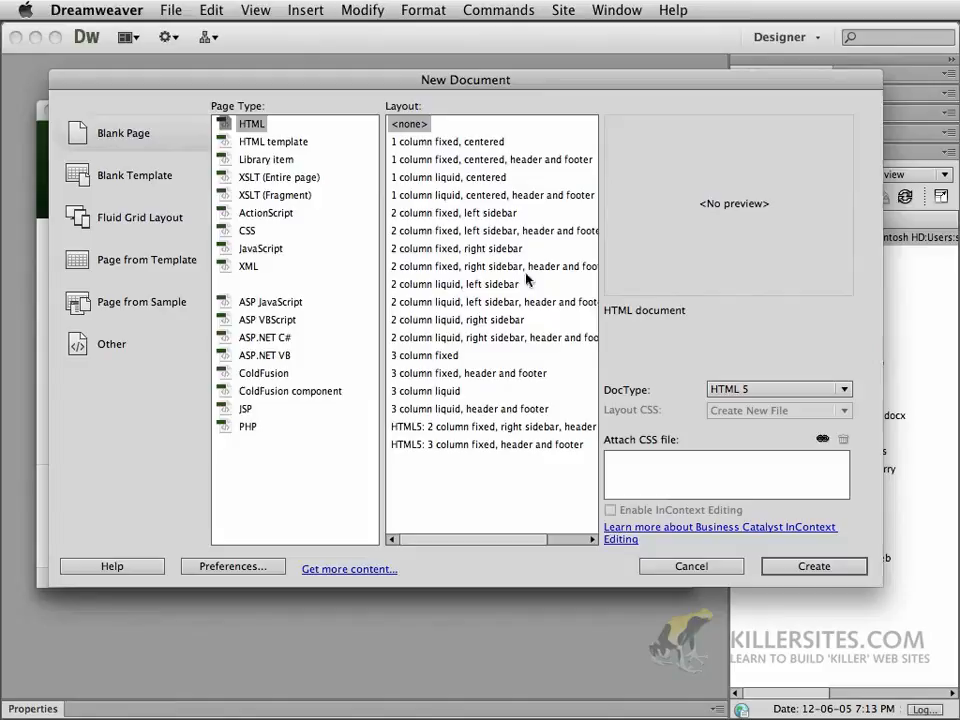
click(136, 217)
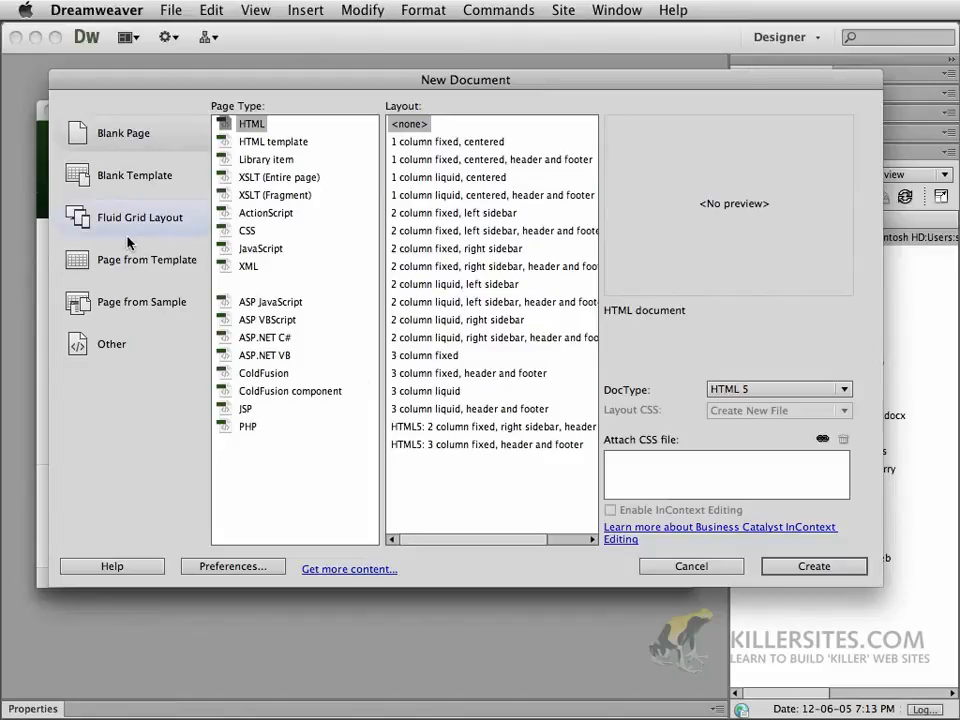
mouse_move(106, 267)
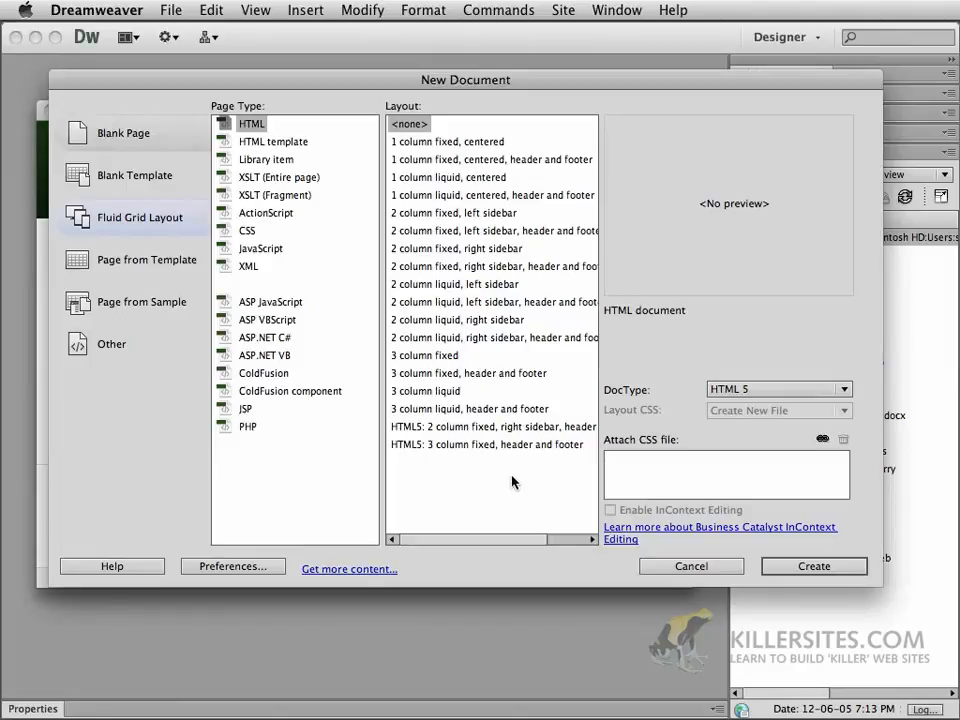
click(690, 566)
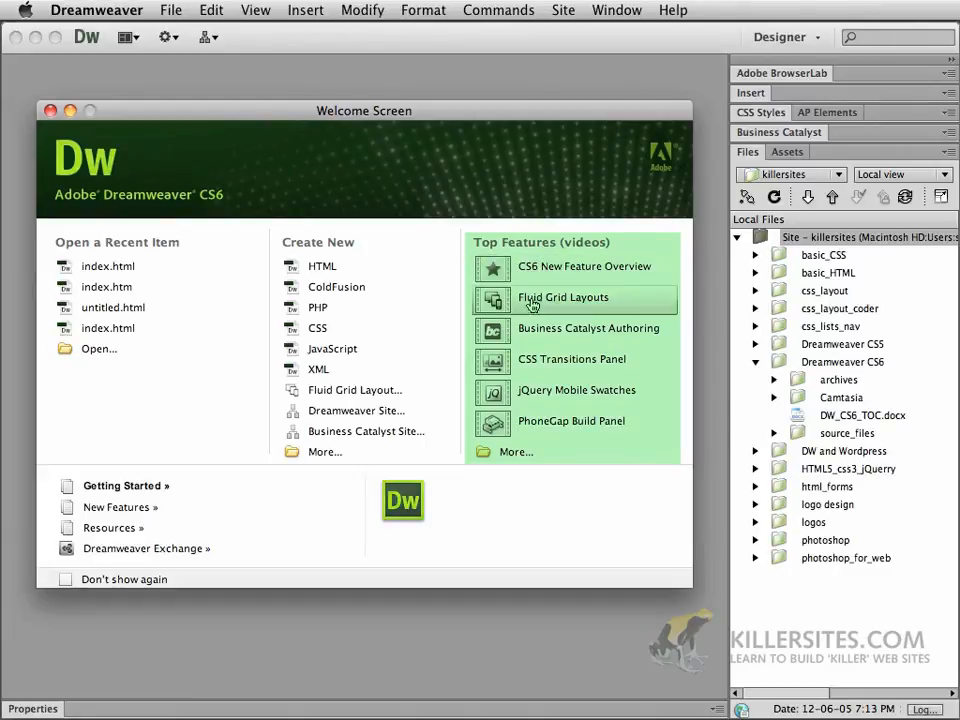
mouse_move(537, 271)
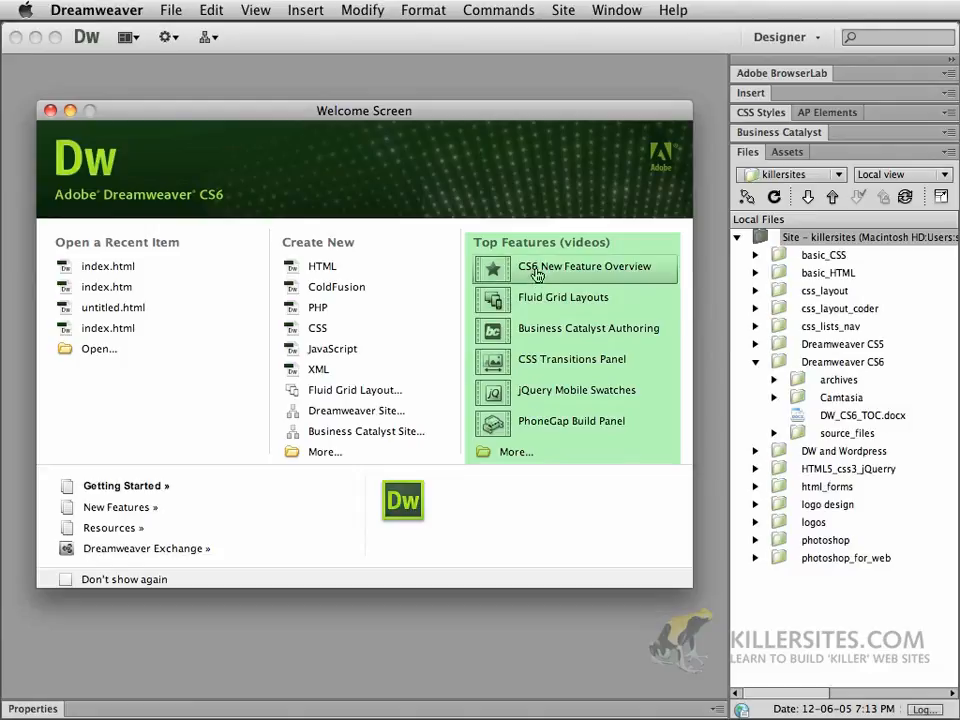
mouse_move(531, 421)
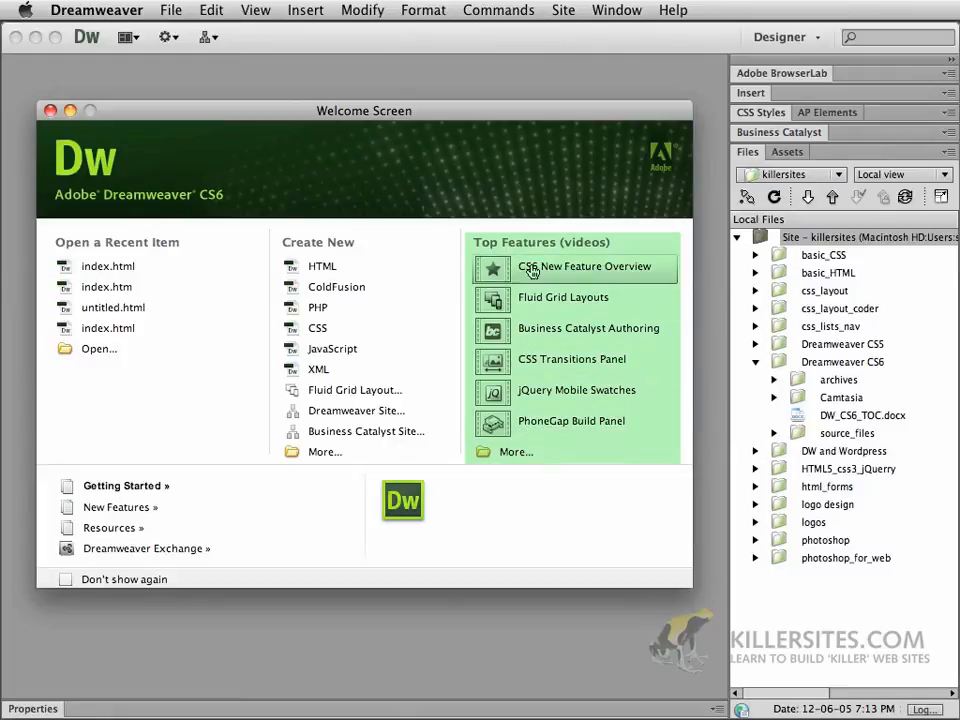
mouse_move(527, 397)
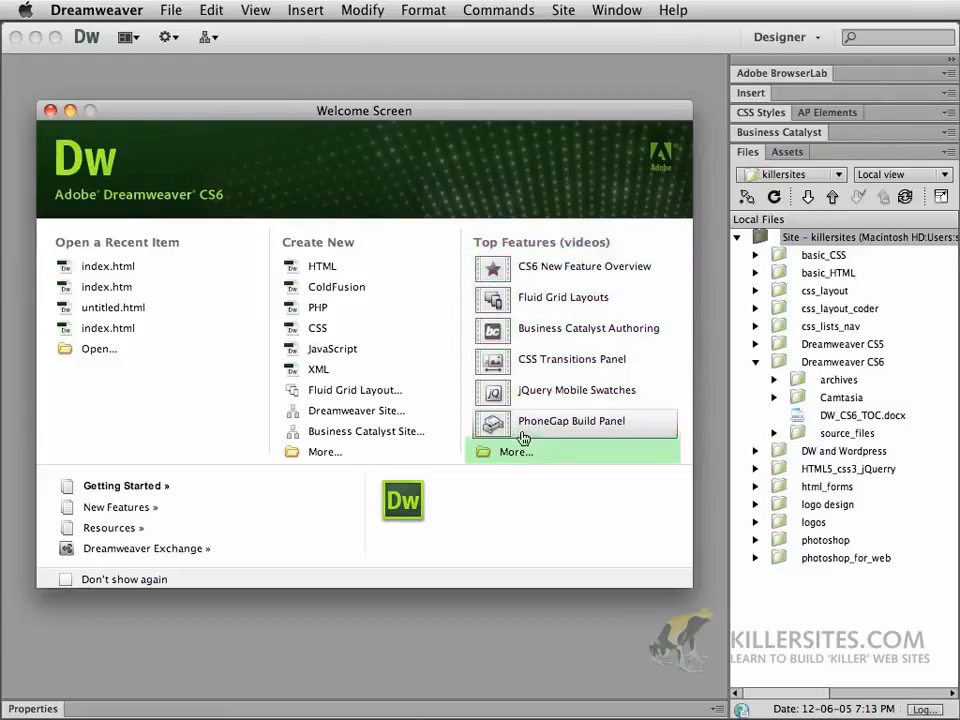
mouse_move(500, 460)
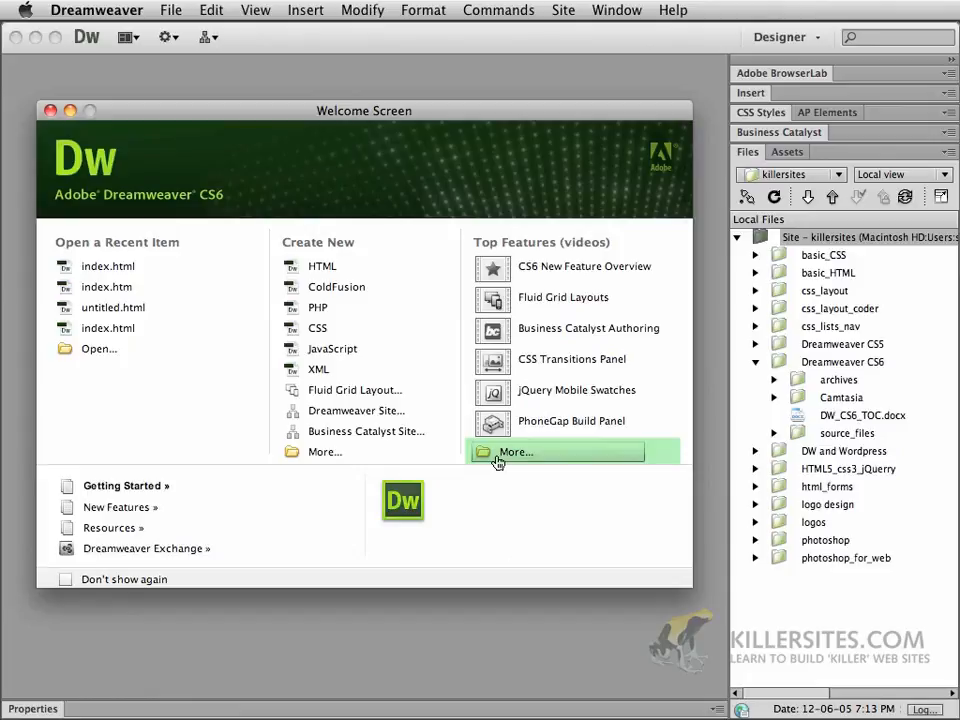
mouse_move(492, 462)
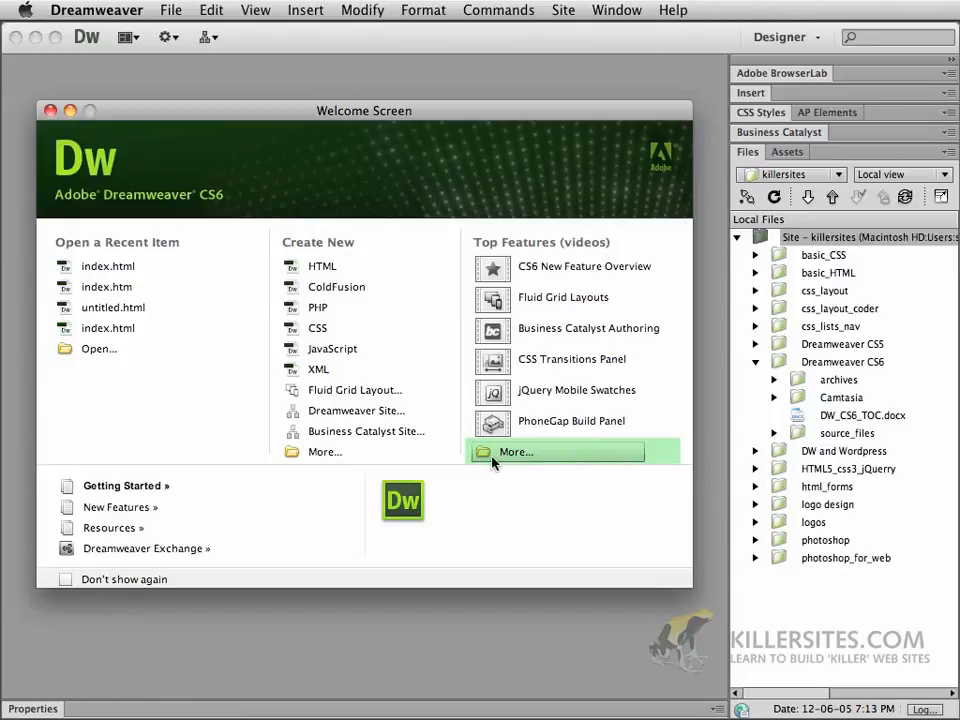
mouse_move(153, 470)
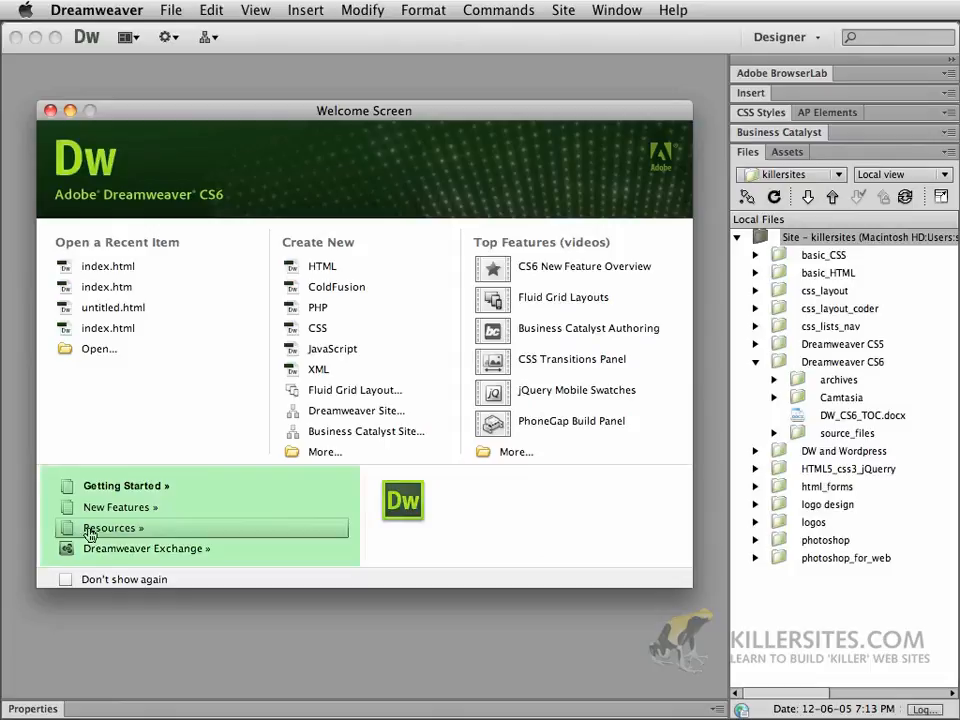
mouse_move(112, 557)
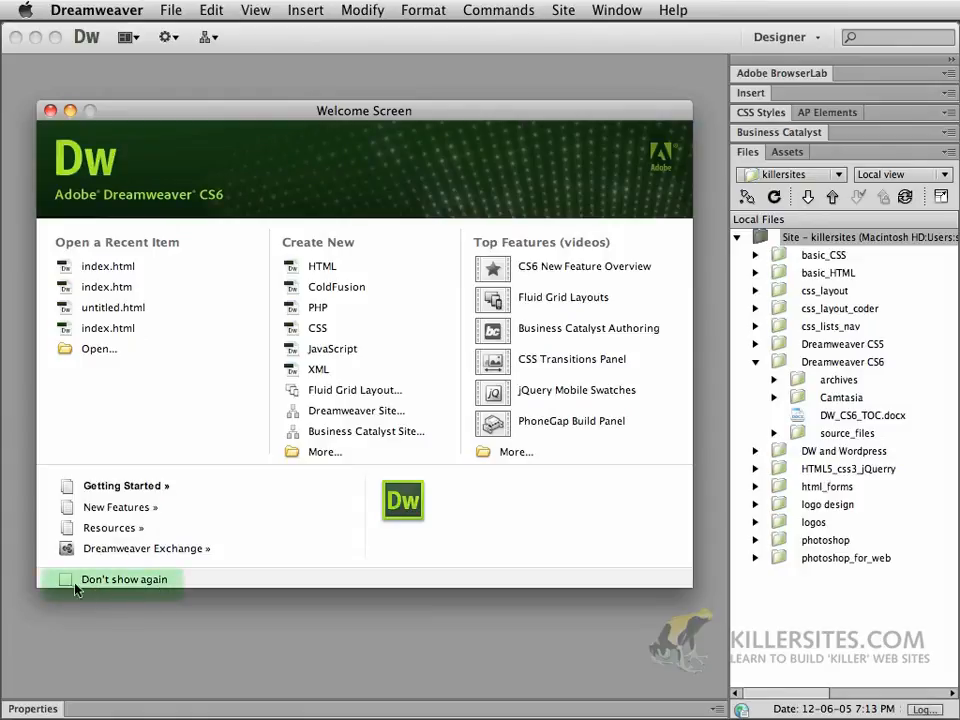
mouse_move(60, 585)
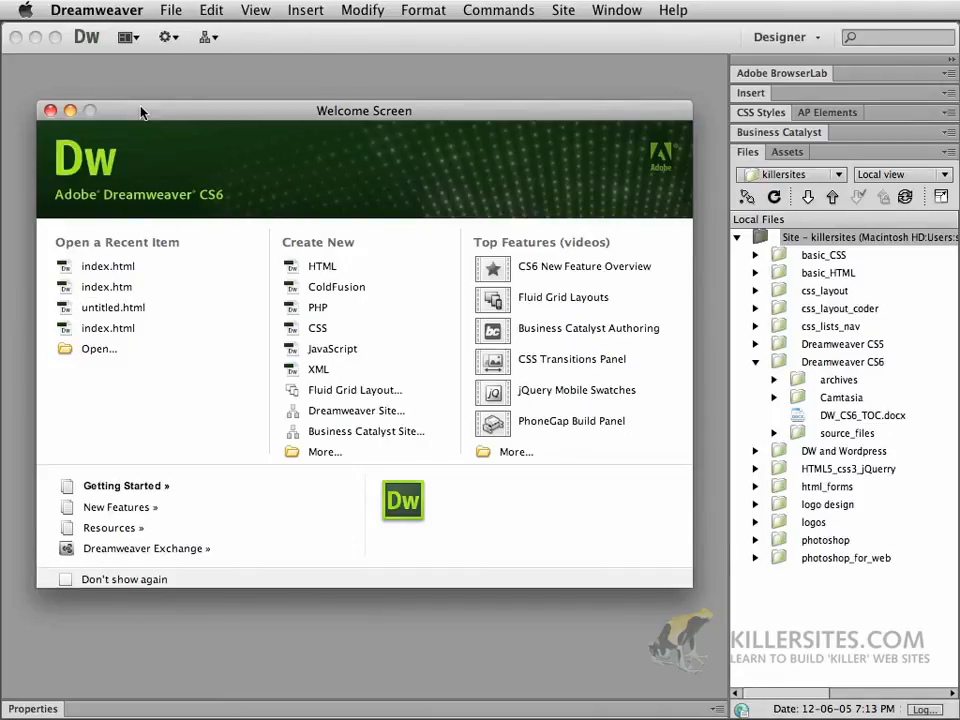
mouse_move(138, 131)
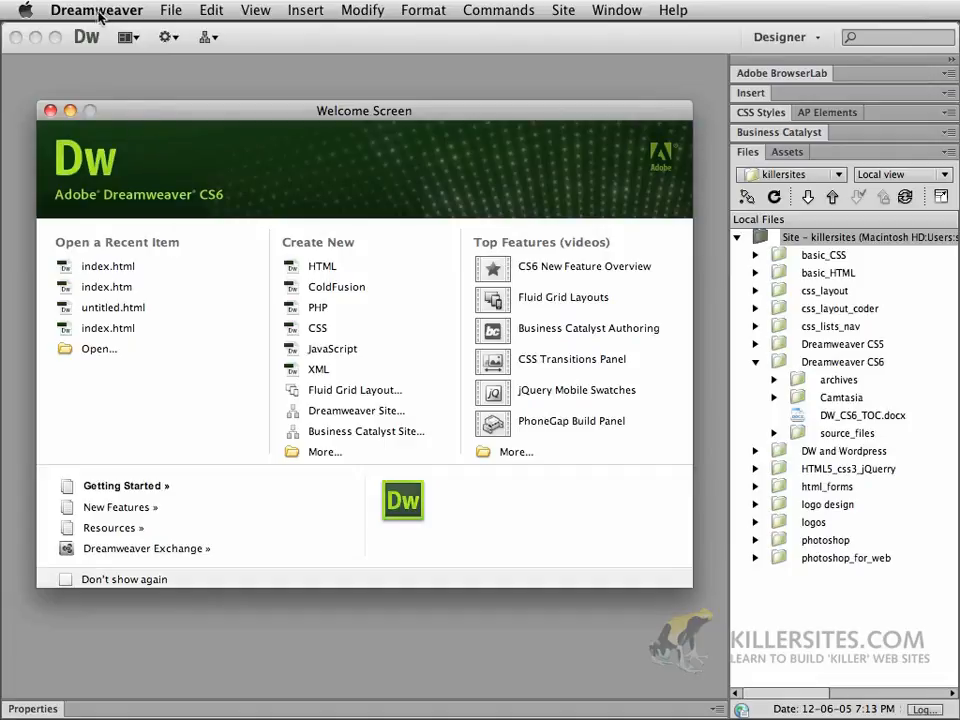
Search the menu bar and choose Preferences from the Dreamweaver menu
click(96, 10)
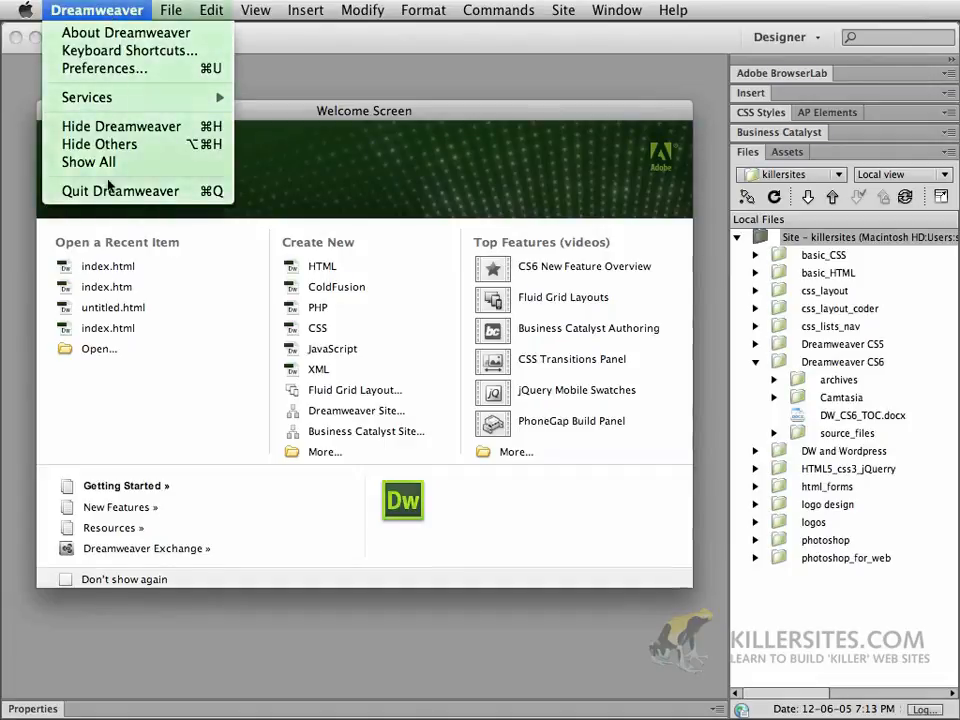
mouse_move(104, 68)
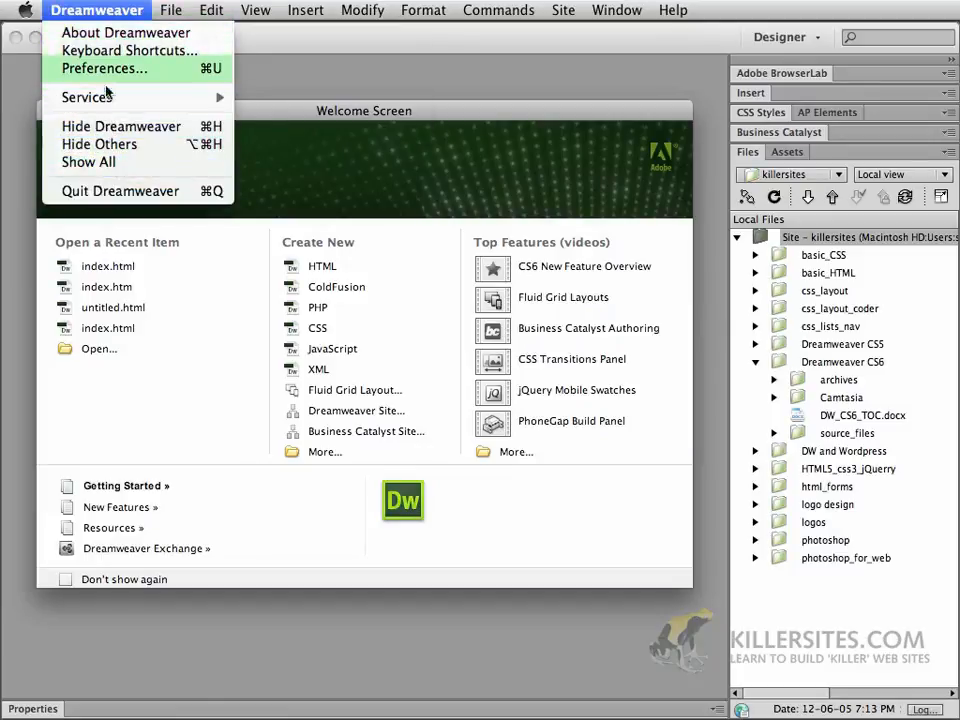
mouse_move(210, 77)
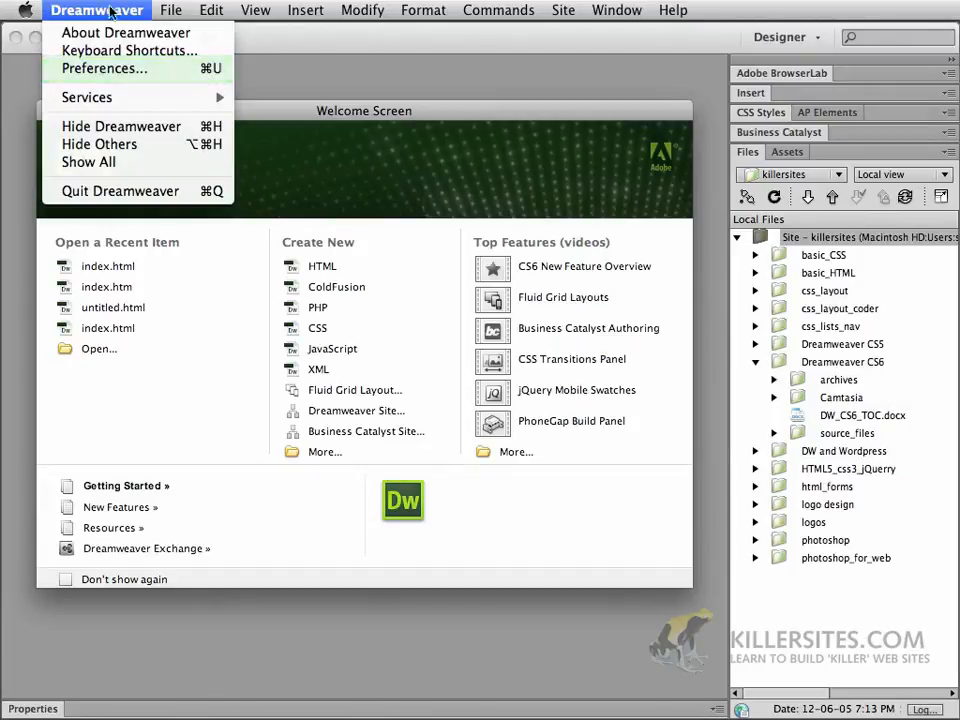
click(211, 10)
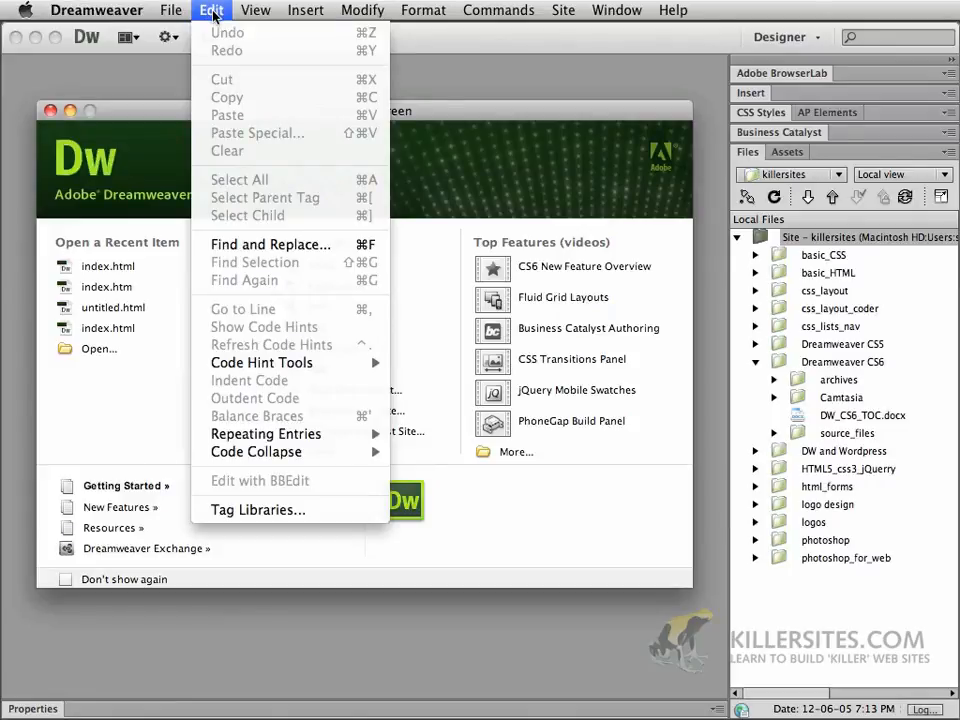
click(97, 10)
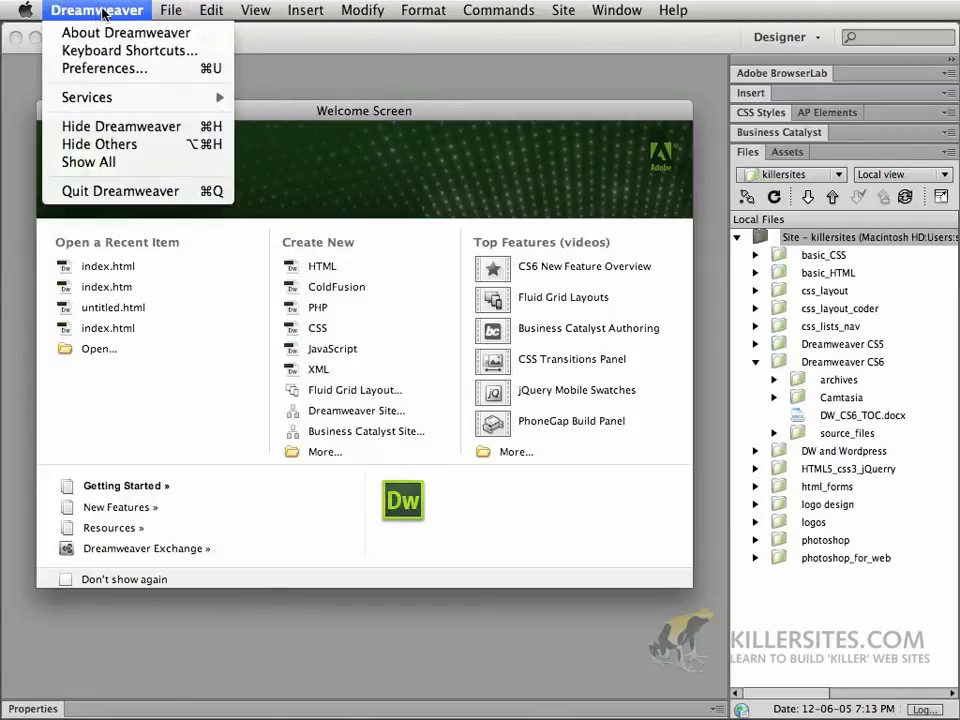
mouse_move(103, 68)
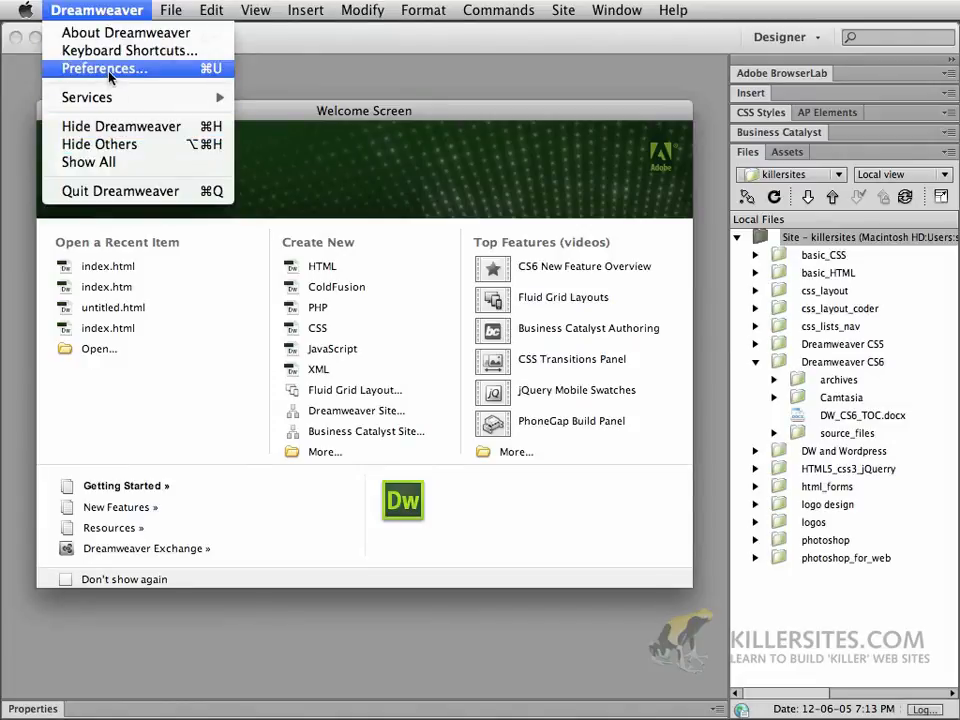
click(104, 68)
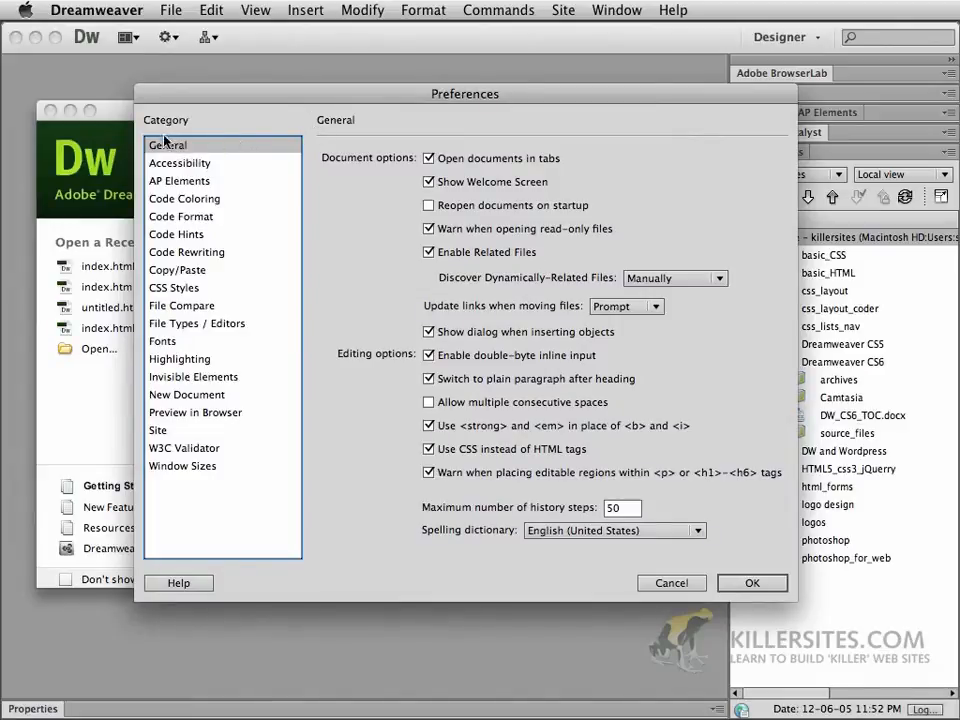
mouse_move(203, 163)
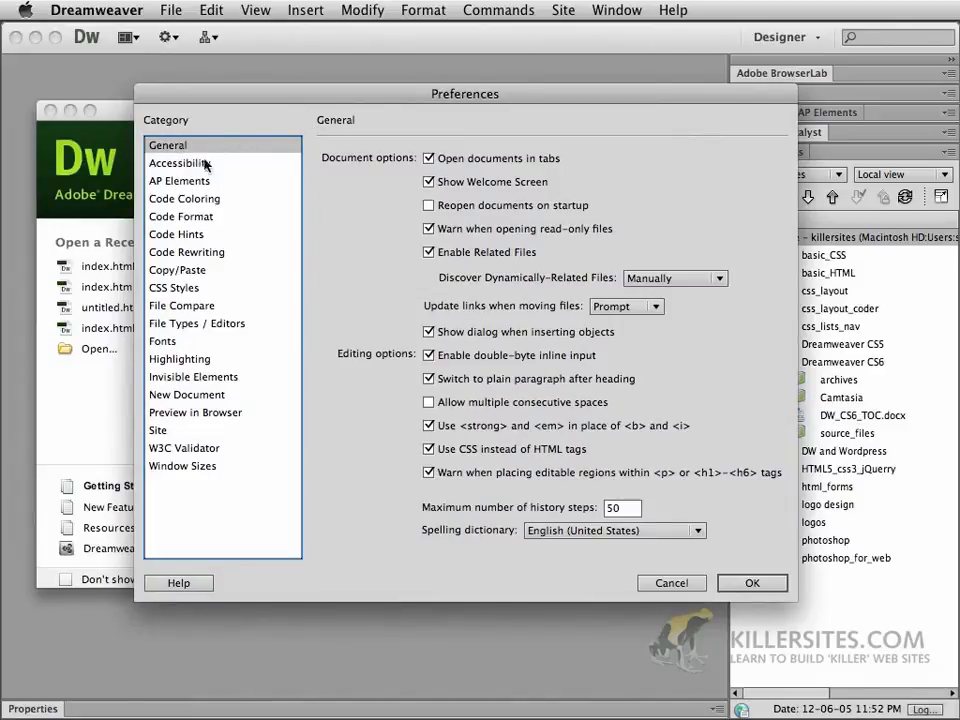
mouse_move(398, 181)
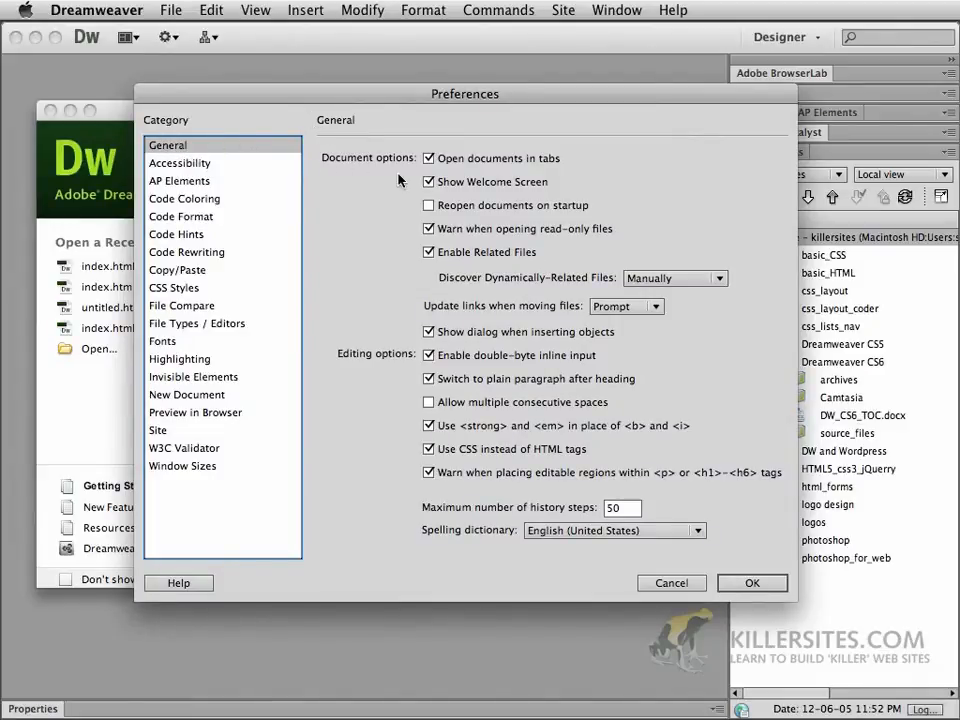
mouse_move(378, 172)
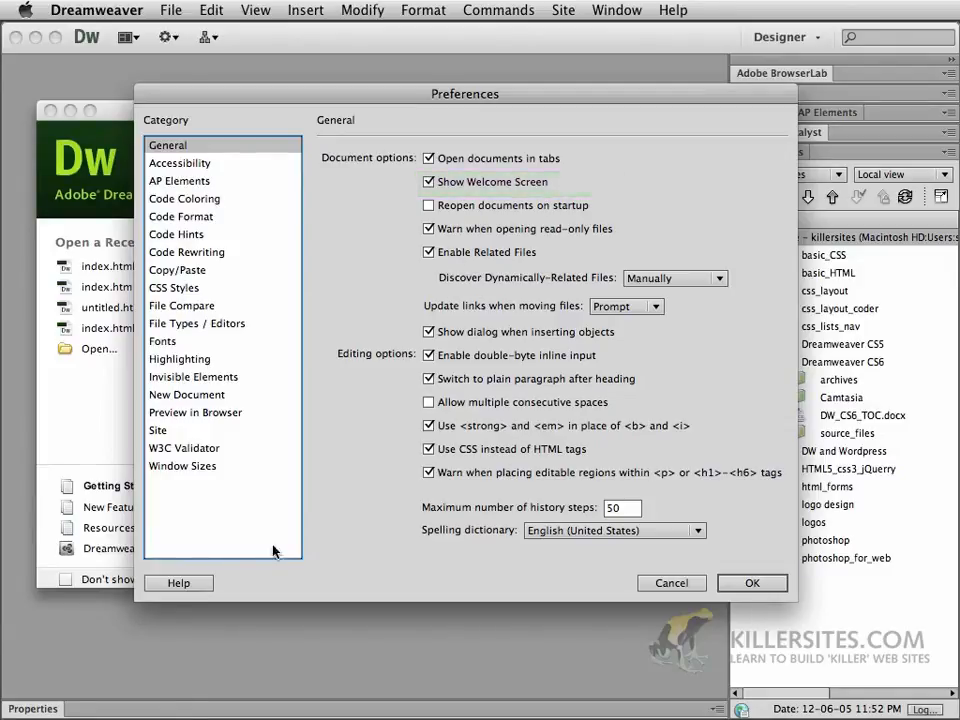
mouse_move(63, 590)
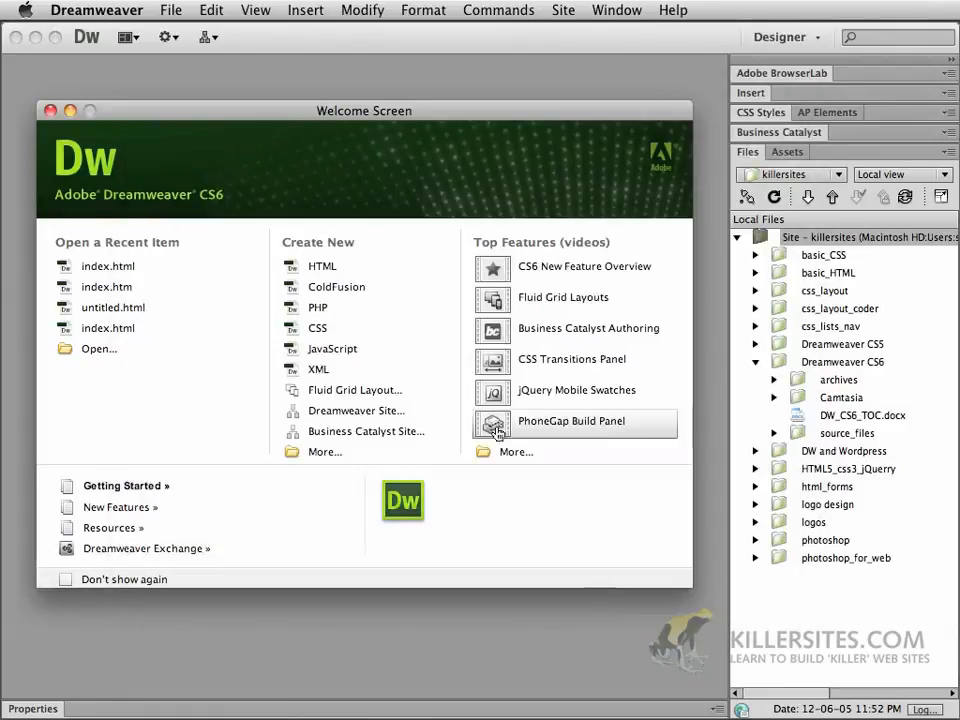
mouse_move(458, 531)
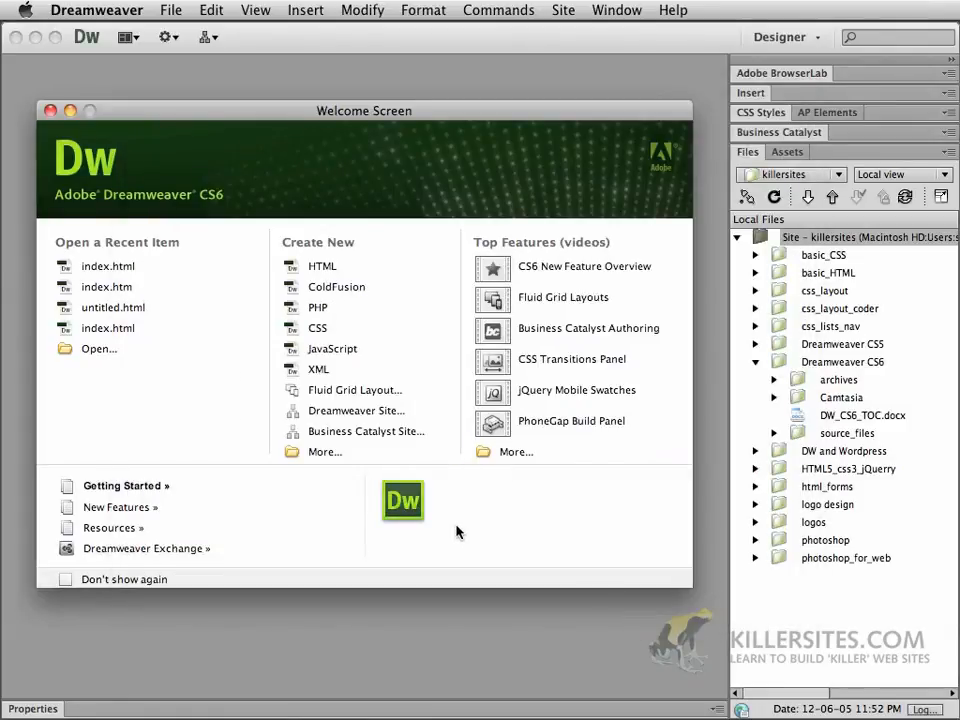